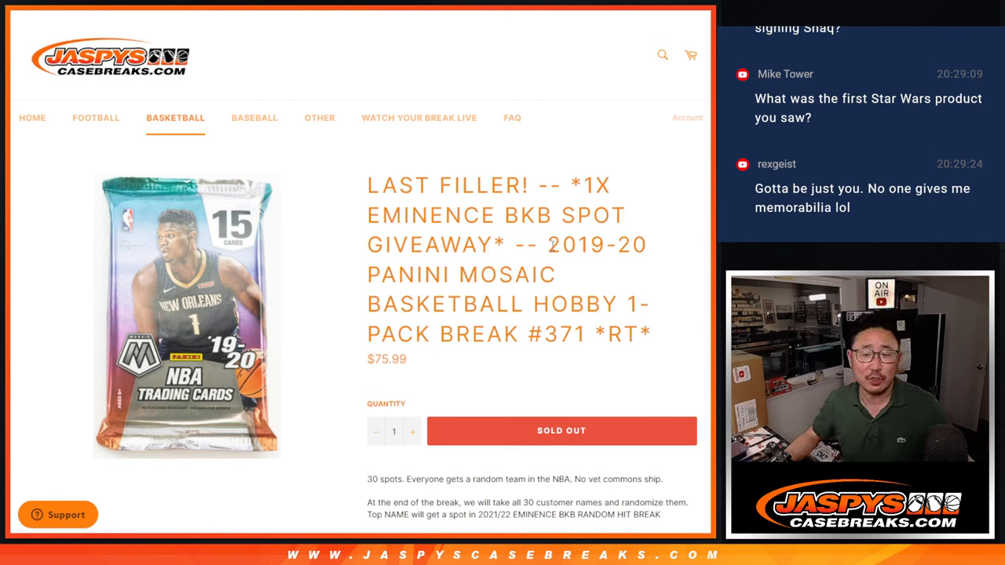
Bring up the 30 customer names in the List Randomizer ready for shuffling.
{"action": "left_click_drag", "start_coordinate": [546, 245], "coordinate": [650, 333]}
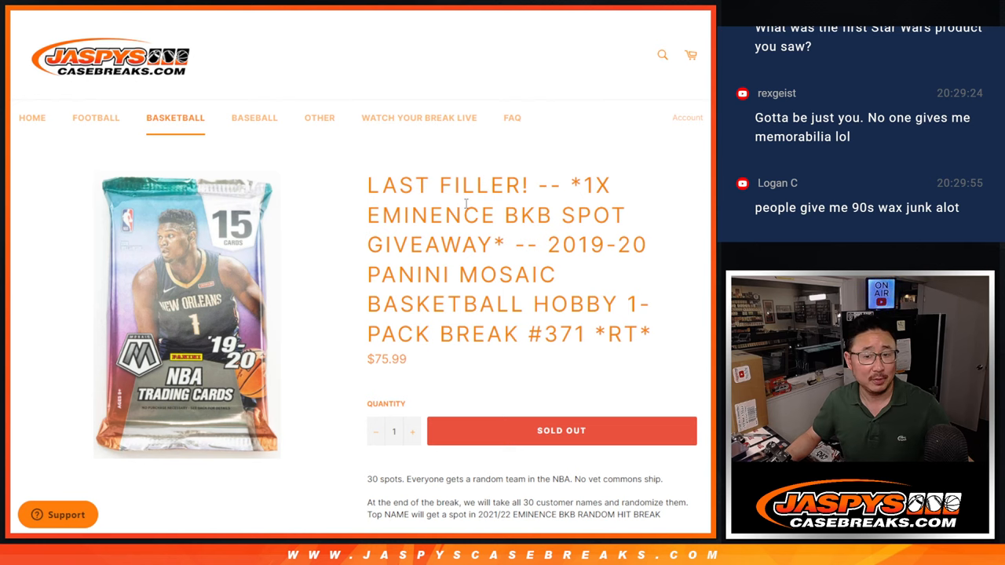
{"action": "left_click_drag", "start_coordinate": [573, 185], "coordinate": [509, 245]}
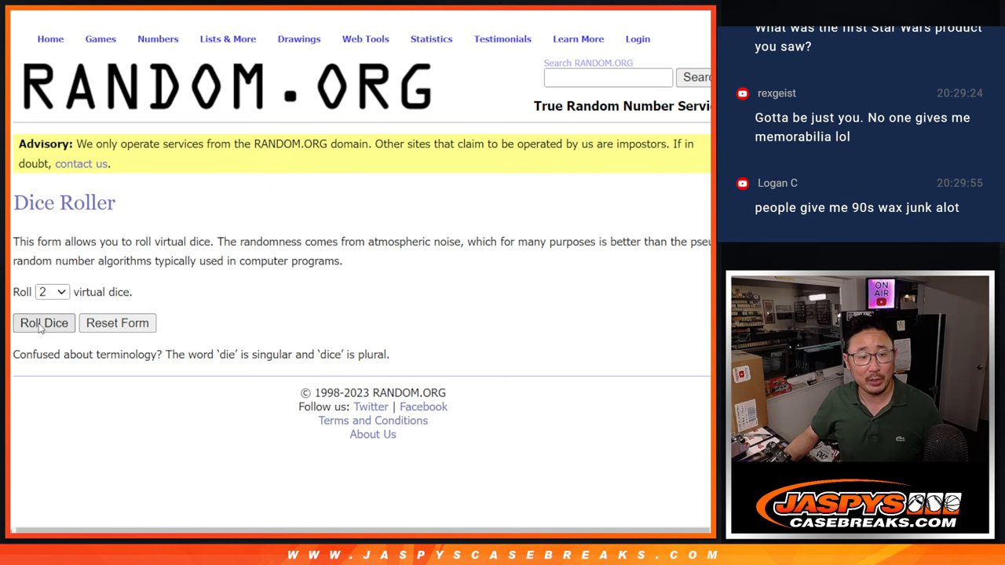
{"action": "left_click", "coordinate": [43, 324]}
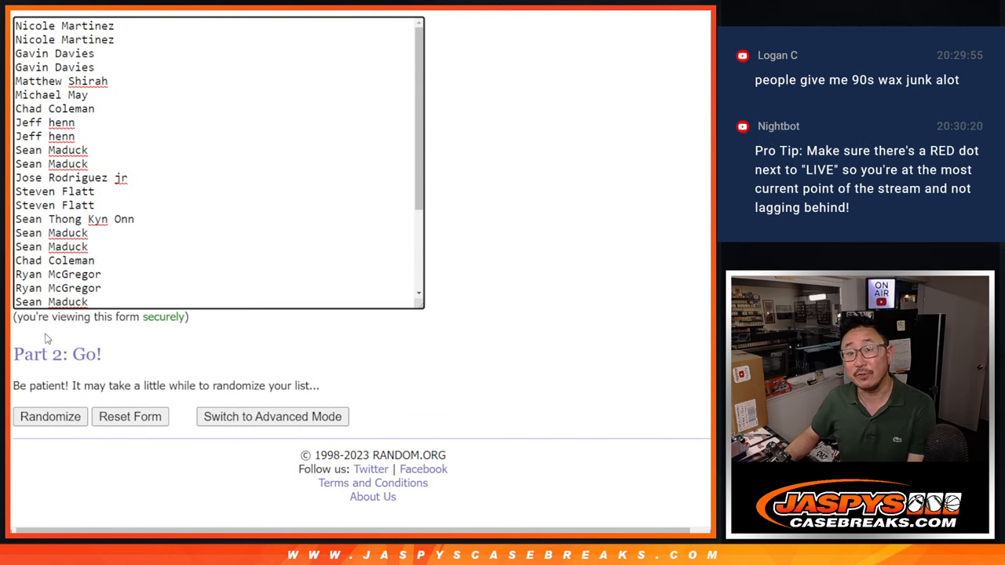
Shuffle the customer names seven times and select the whole final shuffled list.
{"action": "left_click", "coordinate": [50, 416]}
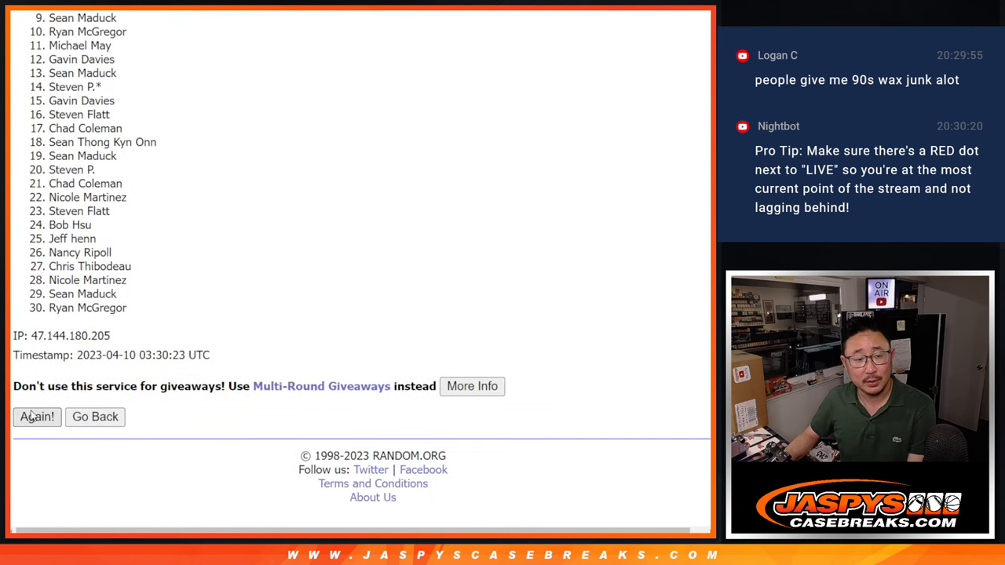
{"action": "left_click", "coordinate": [36, 416]}
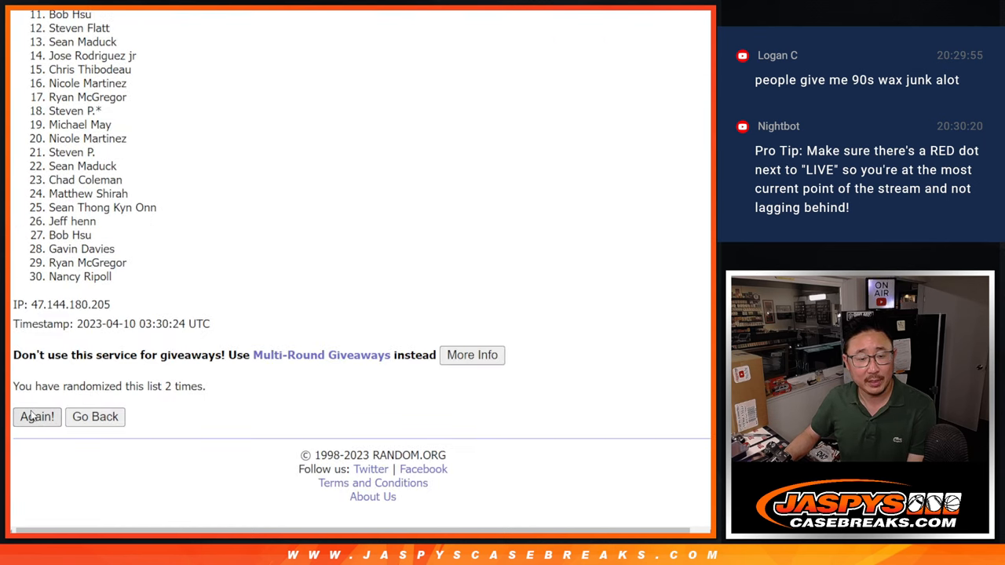
{"action": "left_click", "coordinate": [38, 417]}
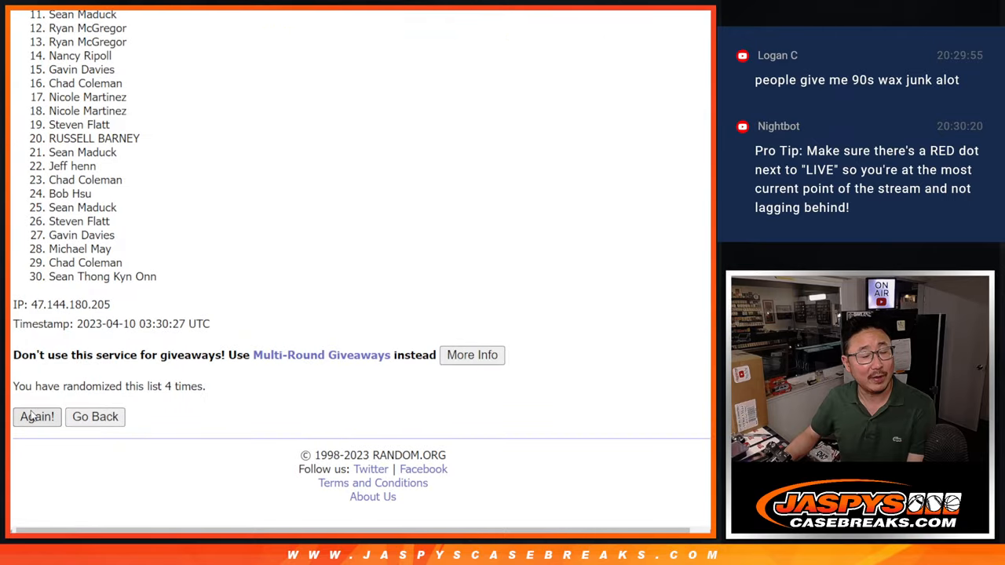
{"action": "left_click", "coordinate": [36, 418]}
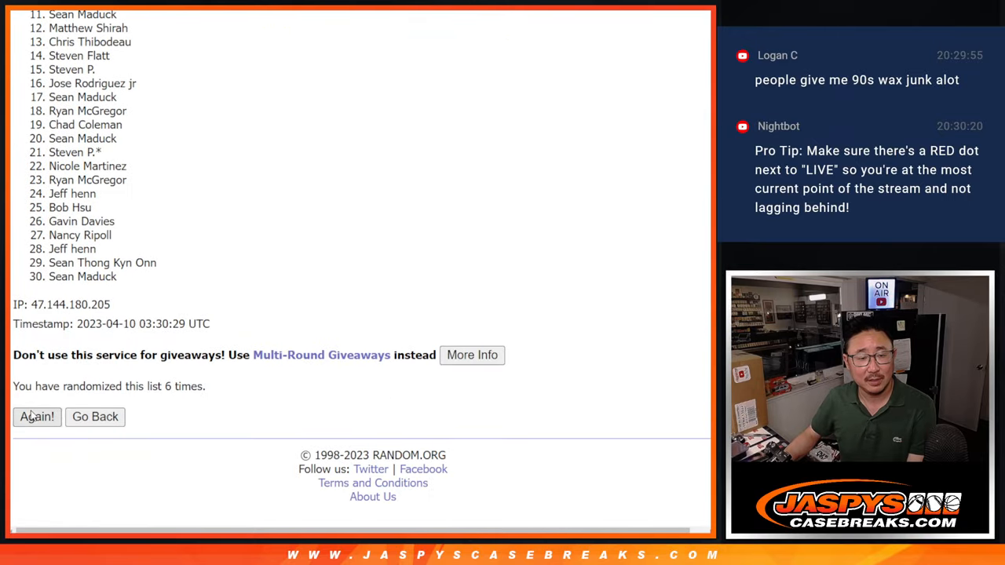
{"action": "left_click", "coordinate": [38, 417]}
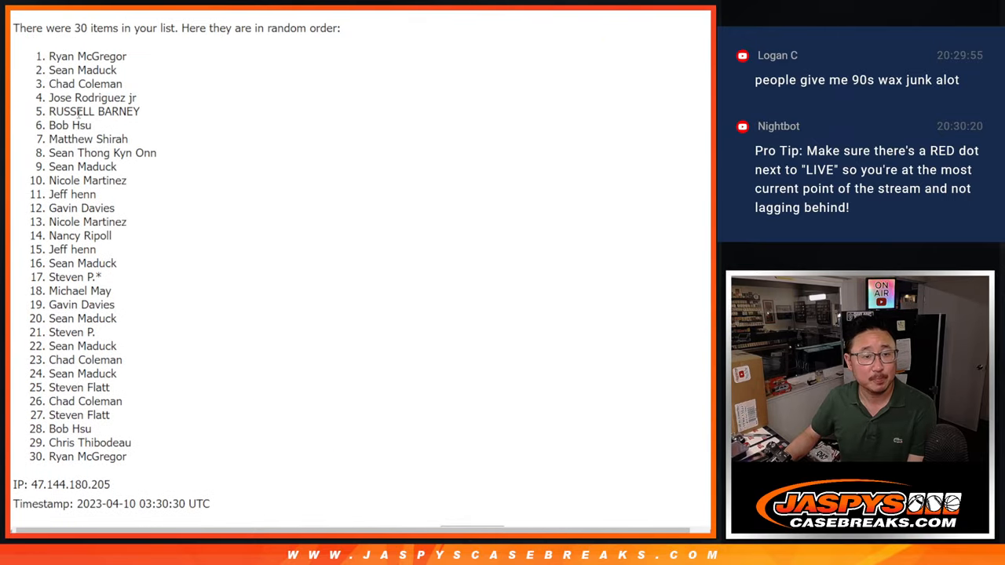
{"action": "left_click_drag", "start_coordinate": [49, 57], "coordinate": [129, 455]}
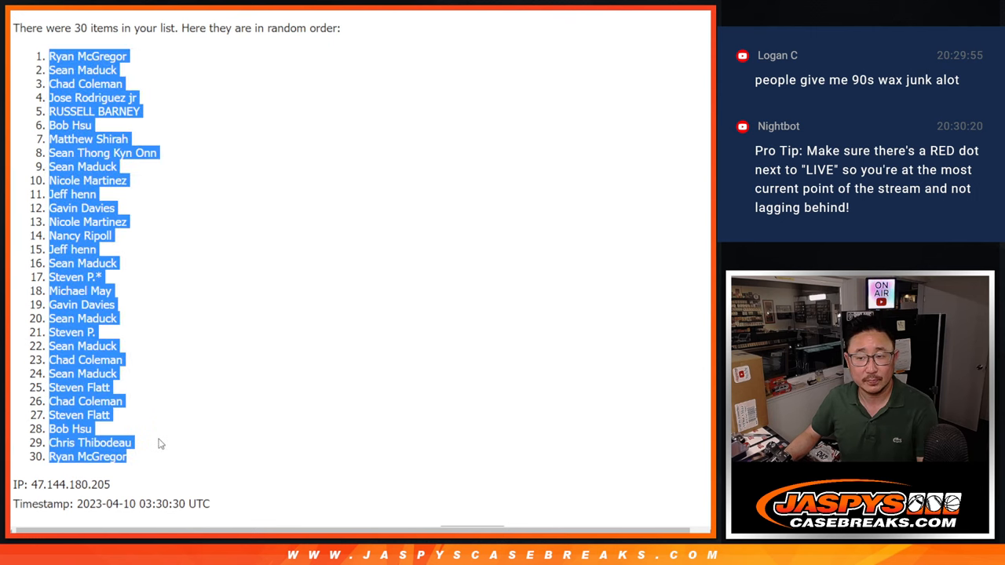
{"action": "scroll", "scroll_direction": "down", "scroll_amount": 3}
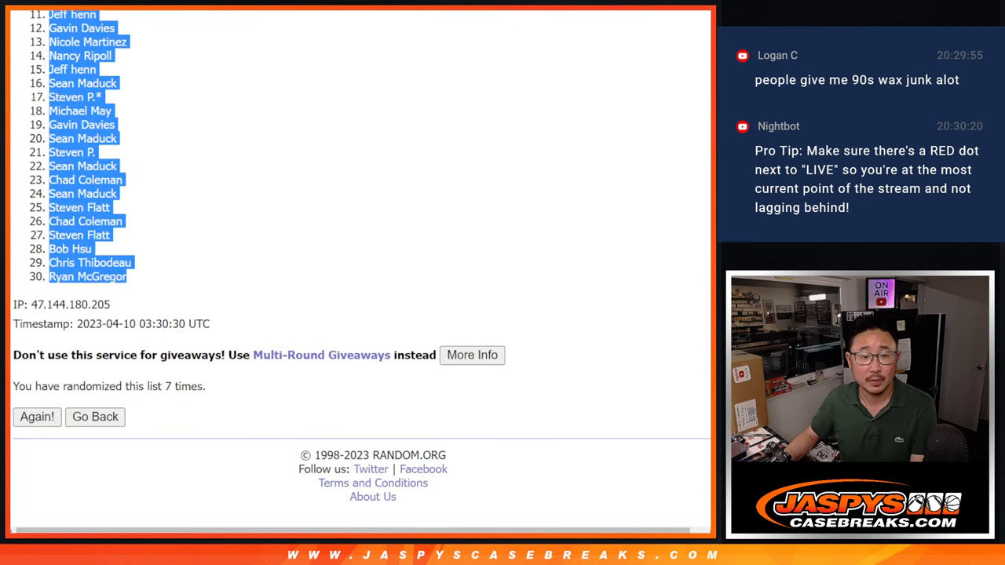
Randomize the 30 NBA team names five times in a row.
{"action": "left_click", "coordinate": [94, 418]}
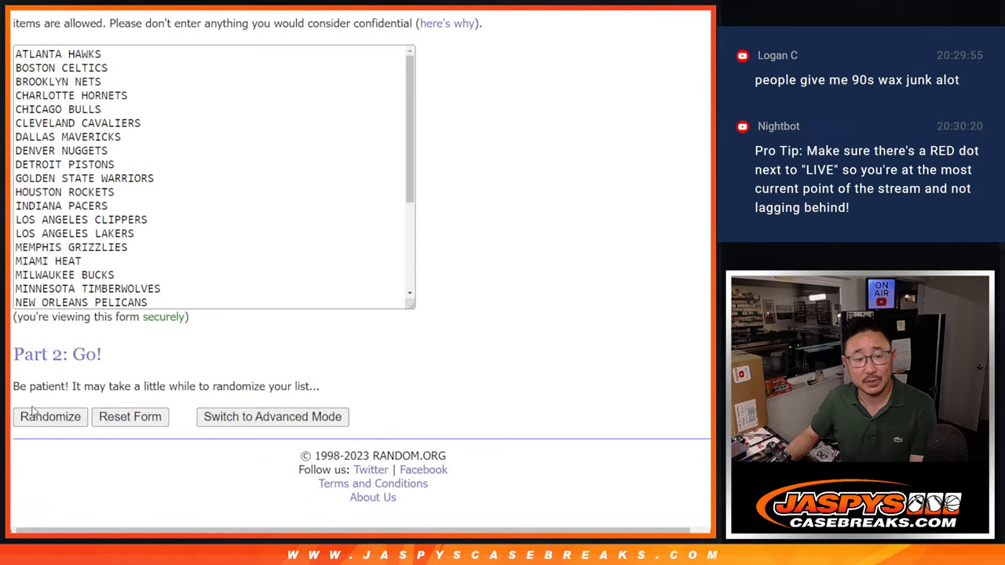
{"action": "left_click", "coordinate": [51, 417]}
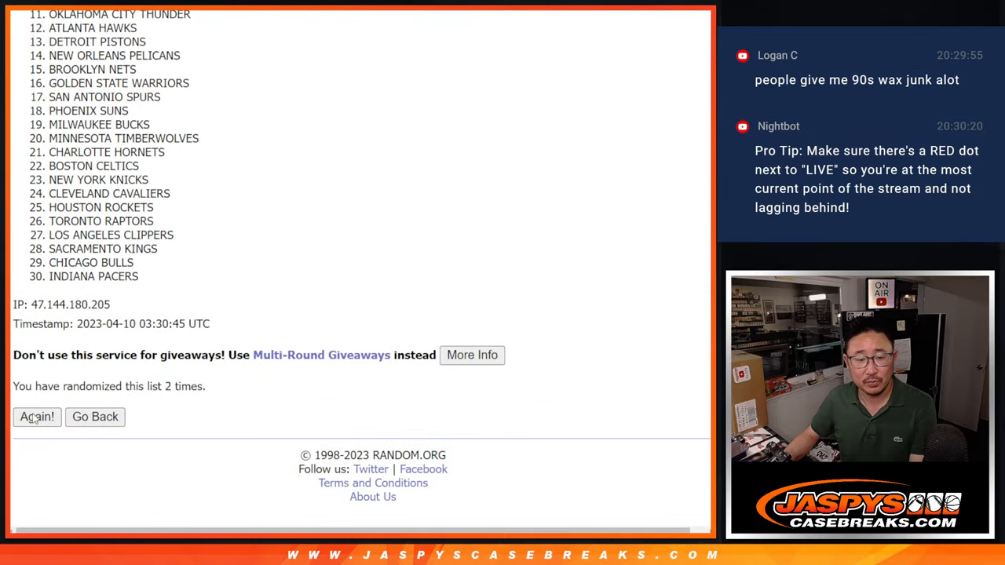
{"action": "left_click", "coordinate": [36, 418]}
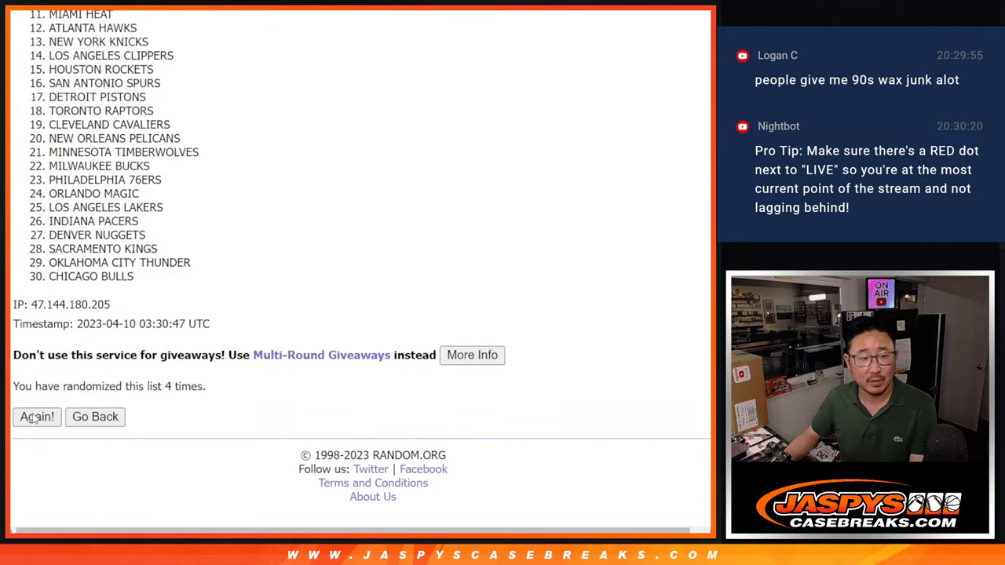
{"action": "left_click", "coordinate": [36, 418]}
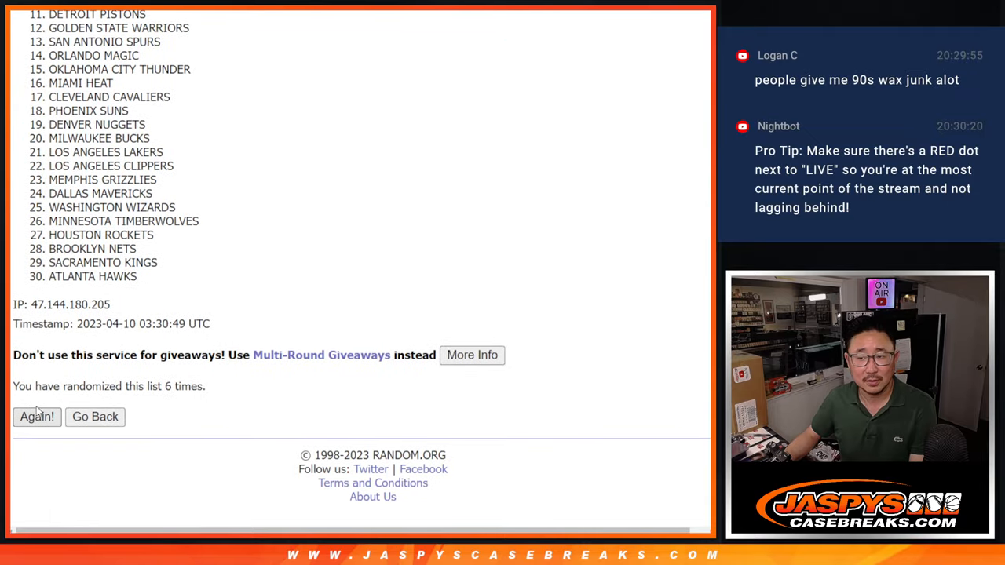
{"action": "left_click", "coordinate": [38, 418]}
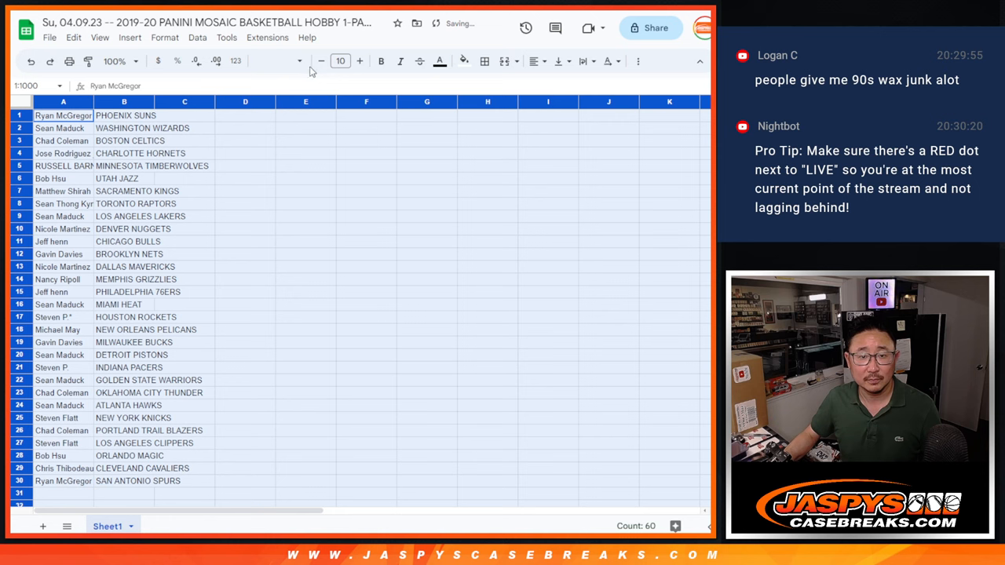
Sort the 30 name–team pairs alphabetically by team (column B, A to Z).
{"action": "left_click", "coordinate": [339, 61]}
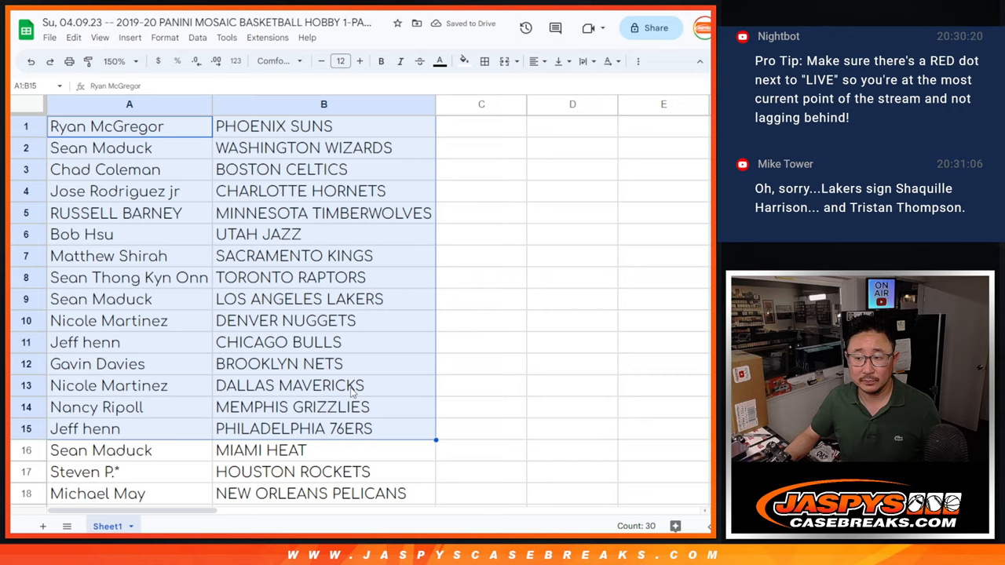
{"action": "scroll", "scroll_direction": "down", "scroll_amount": 3}
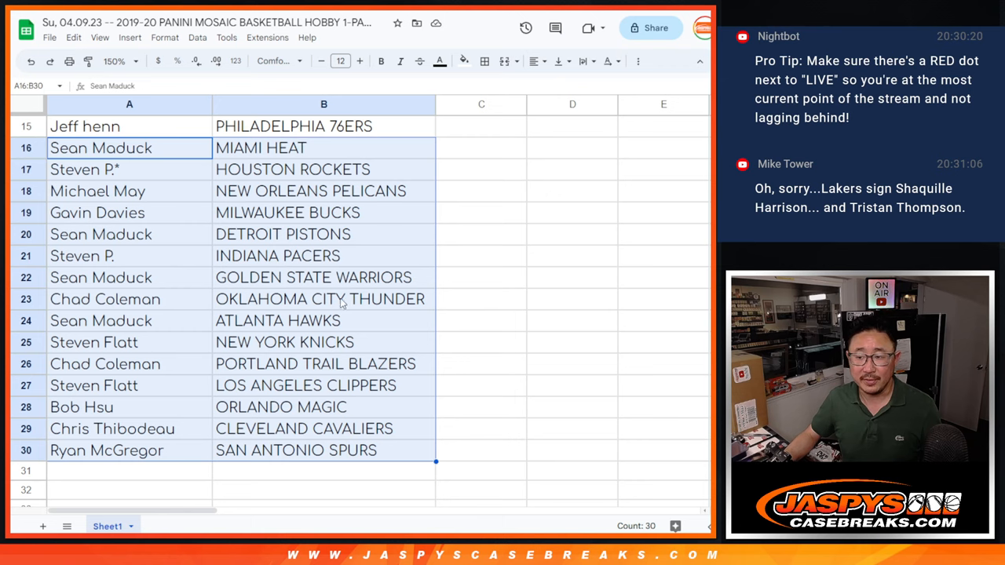
{"action": "left_click", "coordinate": [113, 60]}
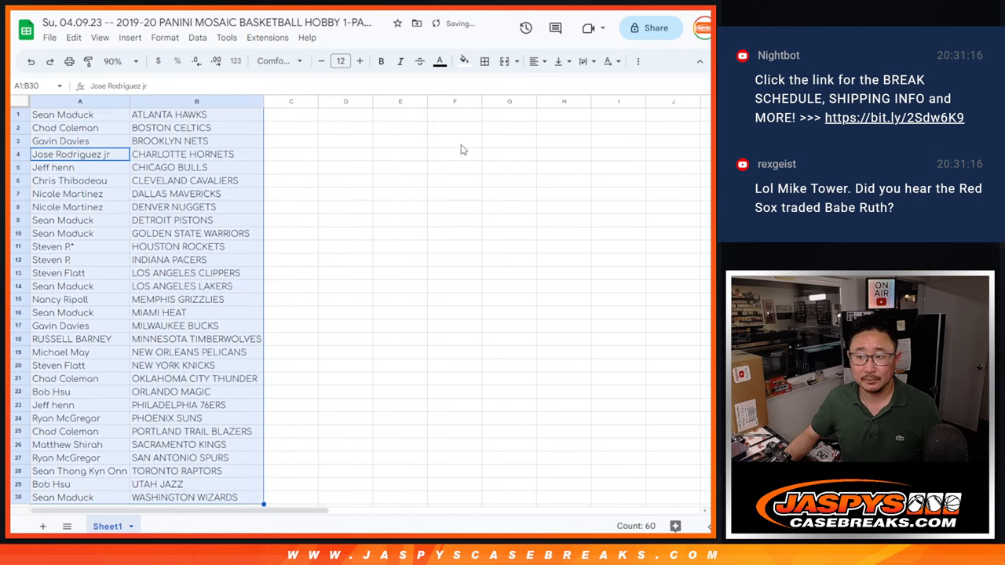
{"action": "left_click", "coordinate": [483, 61]}
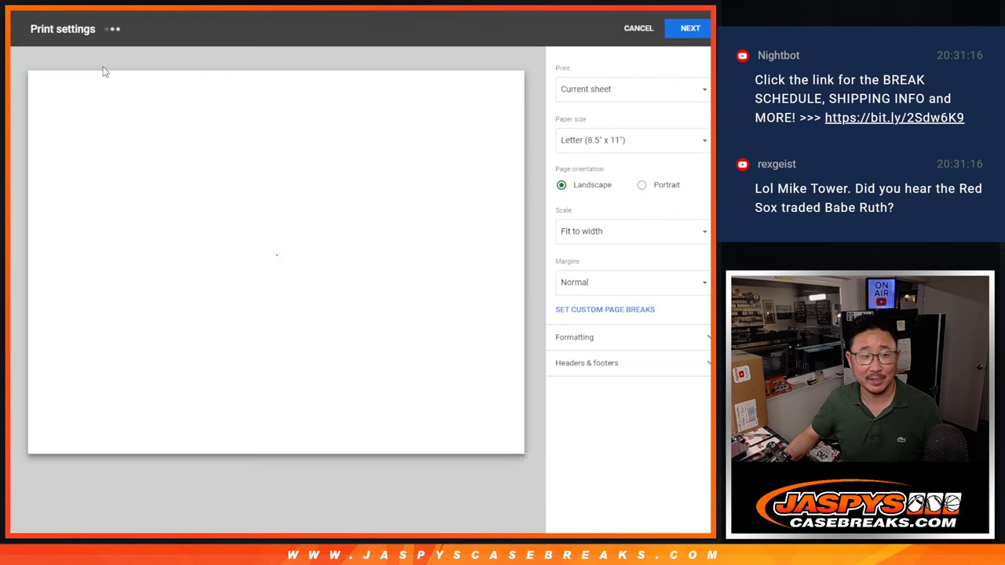
Set portrait orientation and send the sorted name–team list to the printer.
{"action": "left_click", "coordinate": [640, 186]}
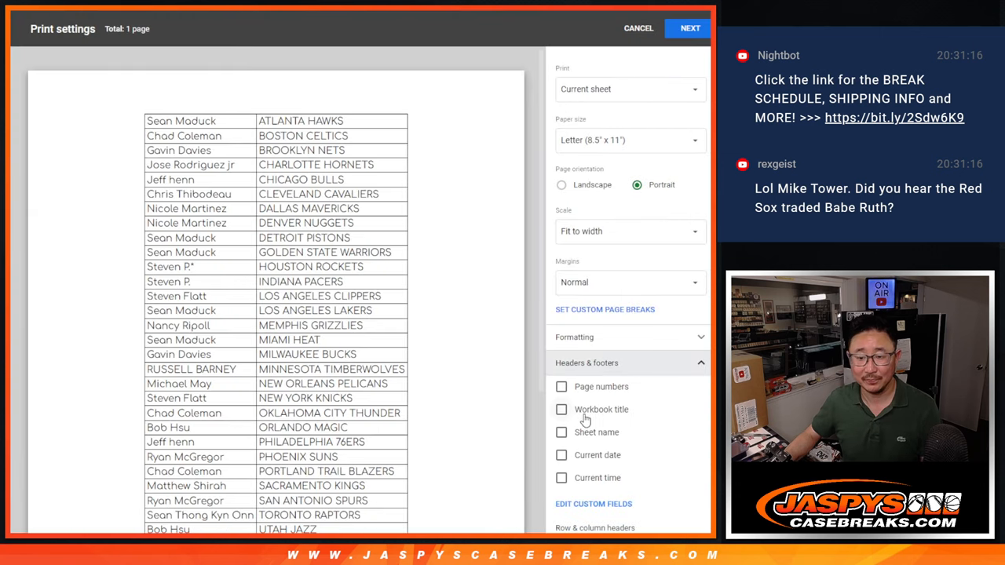
{"action": "left_click", "coordinate": [689, 28]}
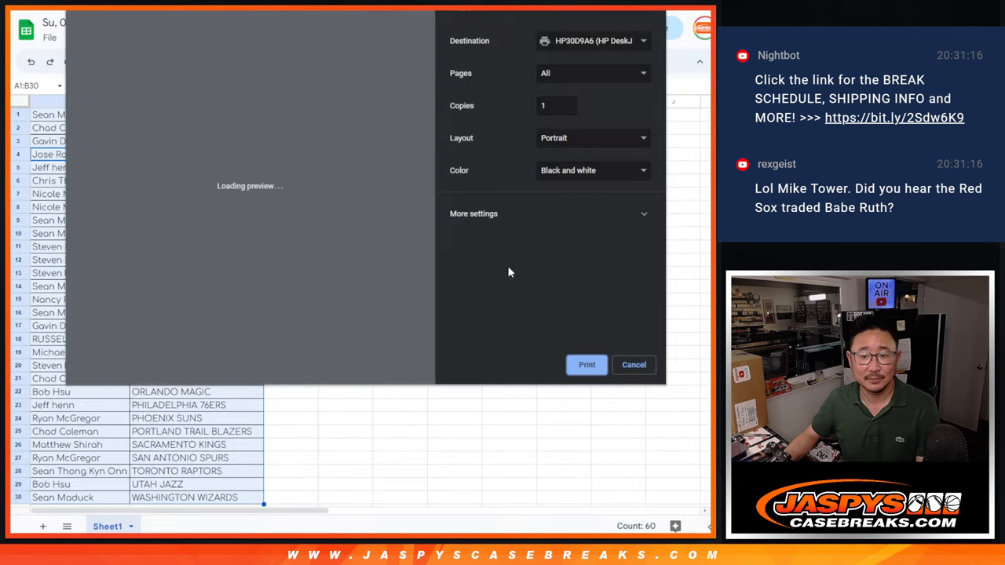
{"action": "left_click", "coordinate": [634, 364]}
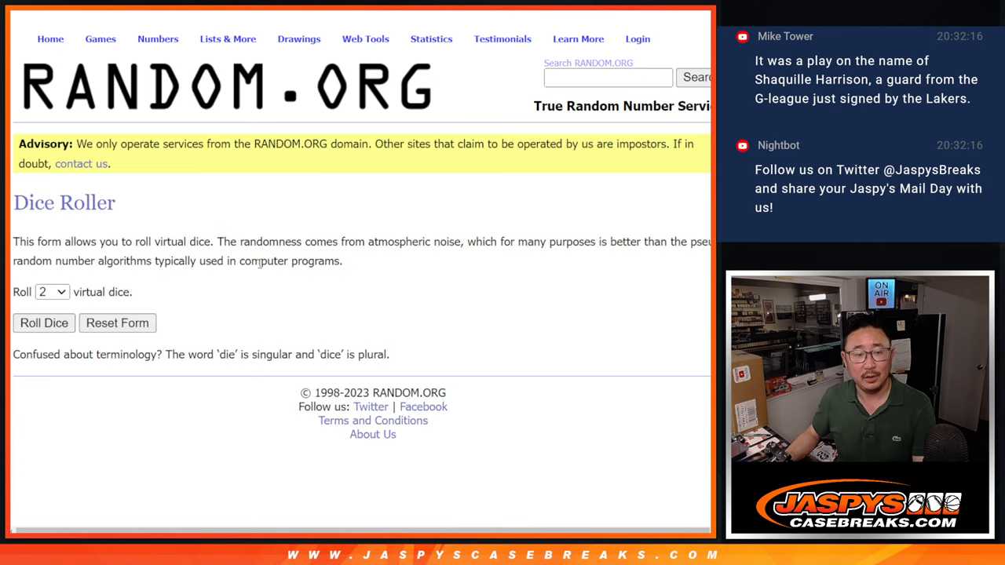
Shuffle the fresh 30-name list in the List Randomizer until it reports nine times.
{"action": "left_click", "coordinate": [44, 324]}
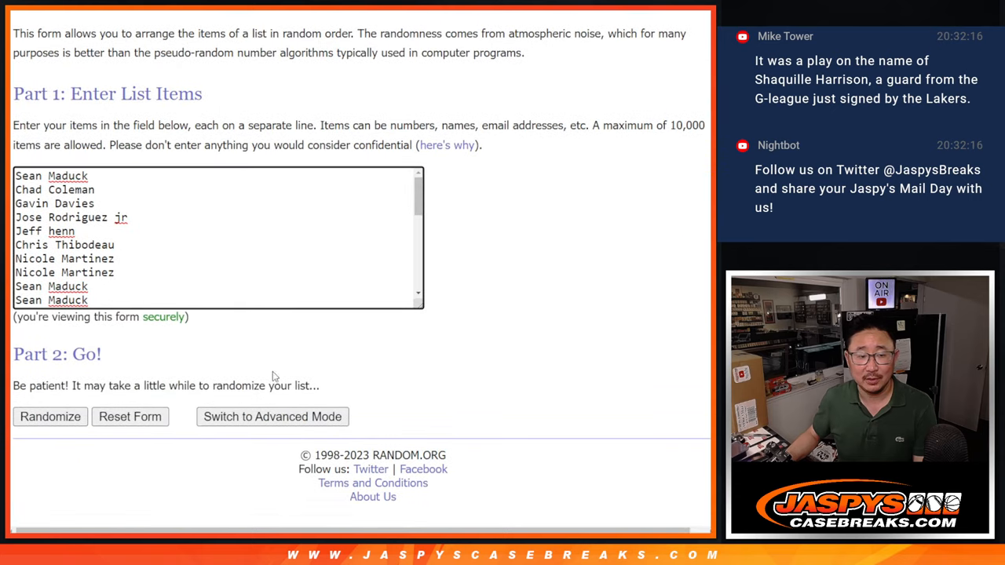
{"action": "left_click", "coordinate": [50, 416]}
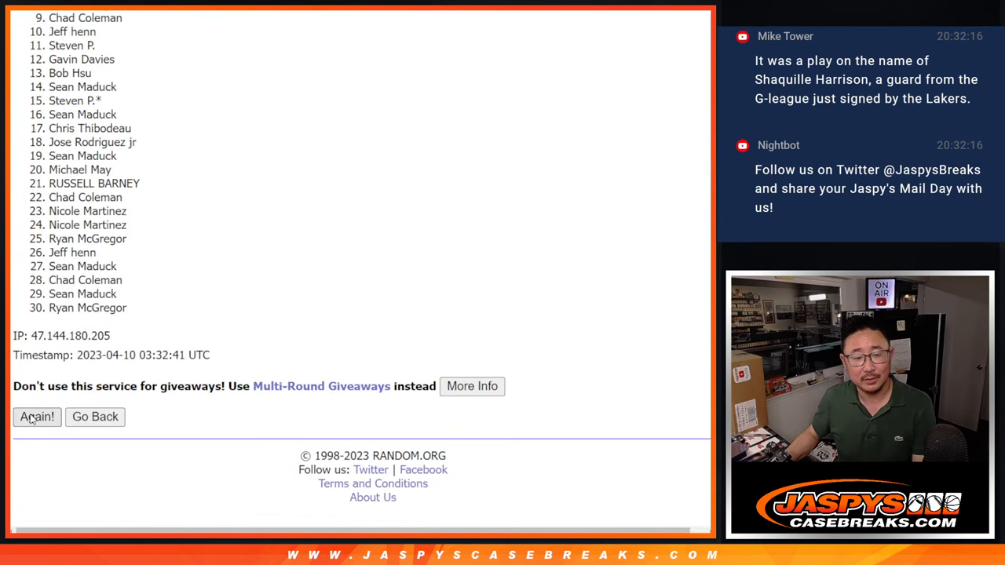
{"action": "left_click", "coordinate": [37, 417]}
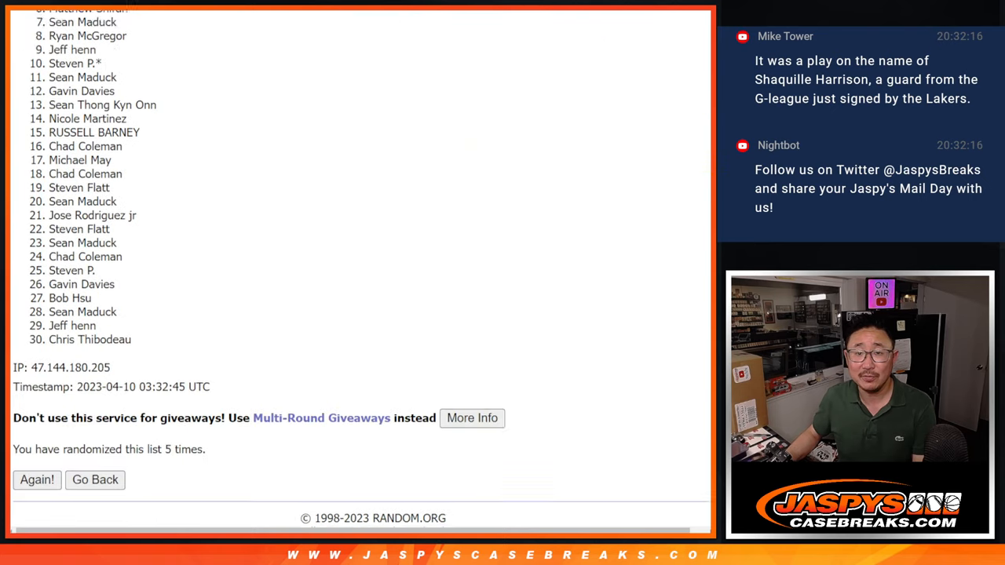
{"action": "scroll", "scroll_direction": "down", "scroll_amount": 3}
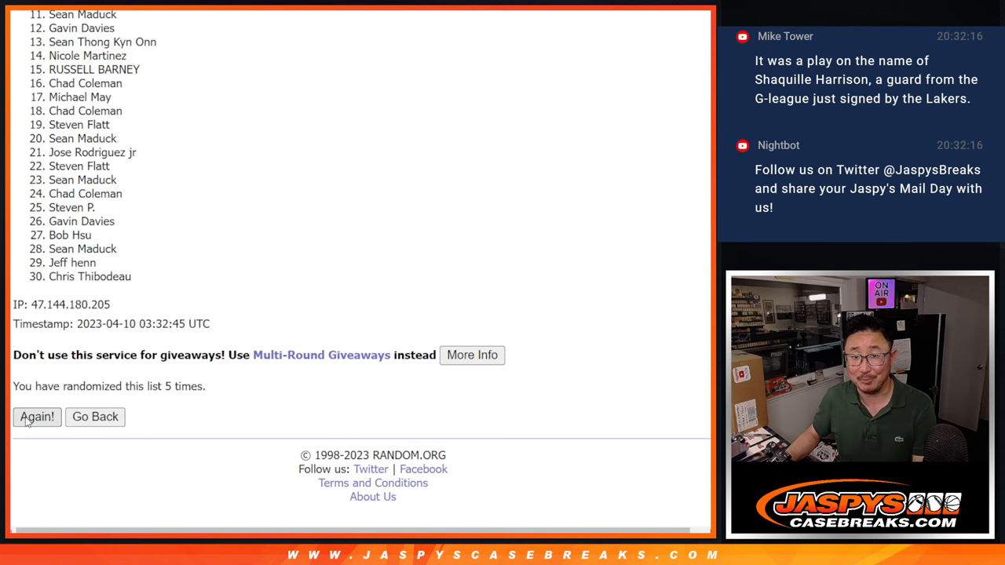
{"action": "left_click", "coordinate": [37, 417]}
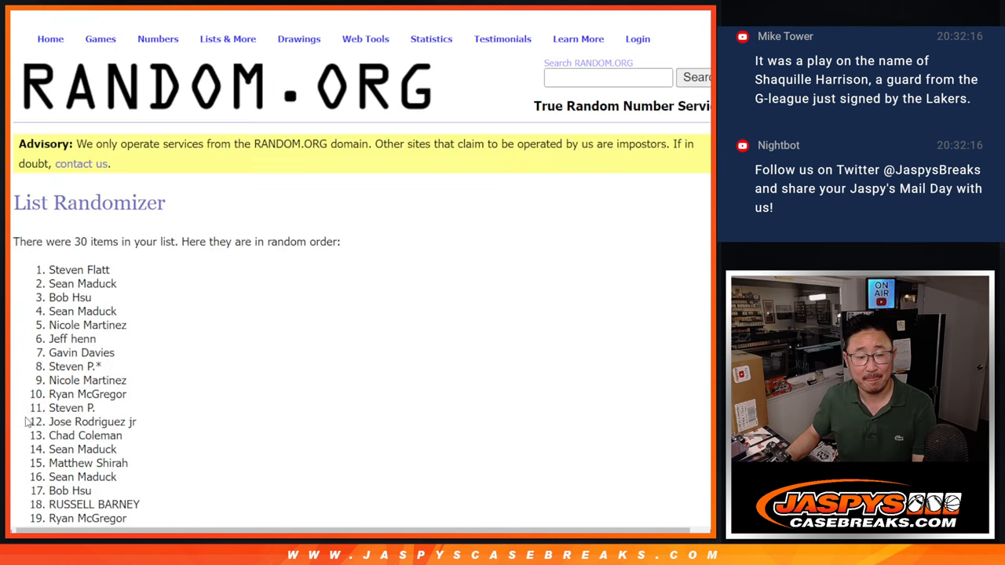
{"action": "scroll", "scroll_direction": "down", "scroll_amount": 3}
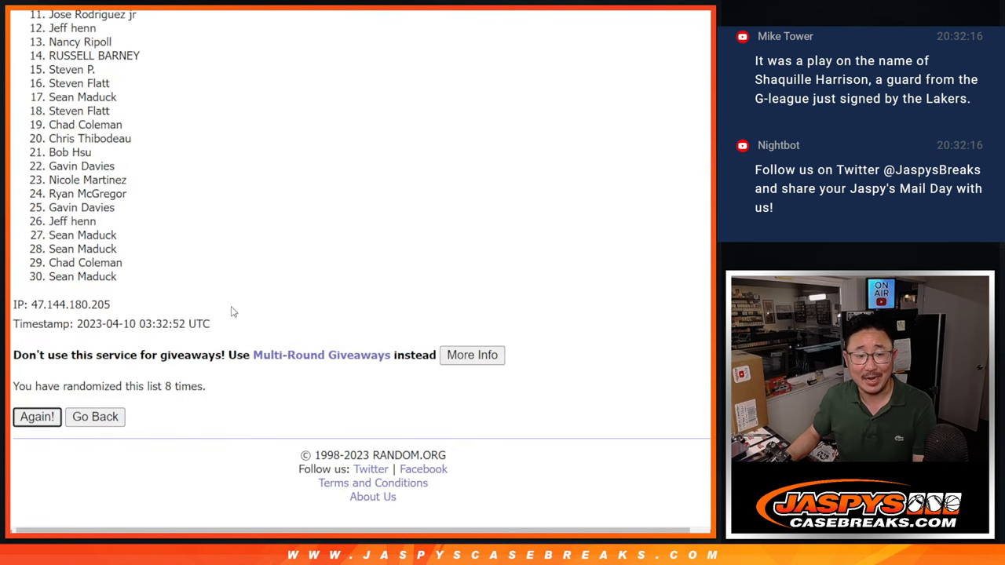
{"action": "left_click", "coordinate": [36, 417]}
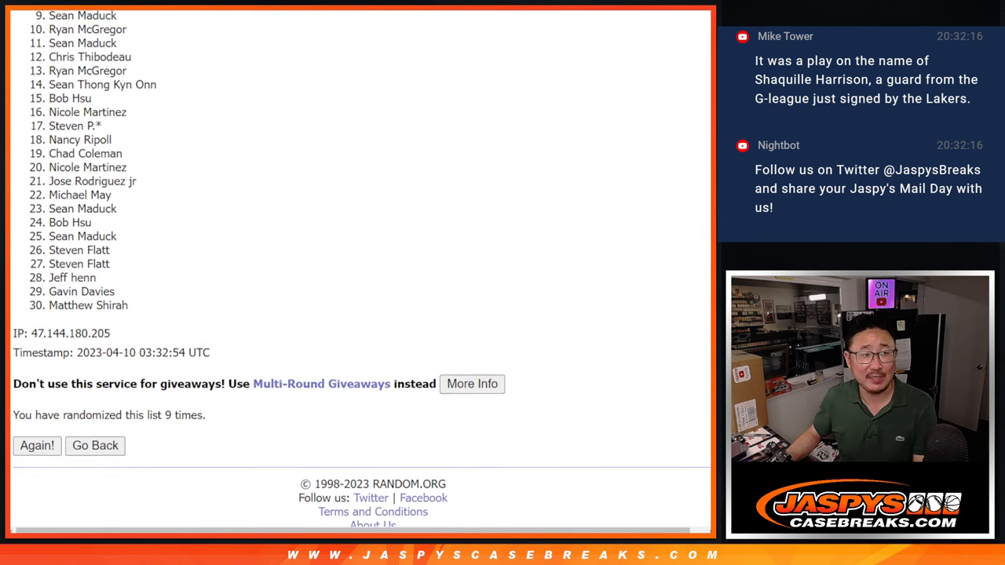
{"action": "scroll", "scroll_direction": "down", "scroll_amount": 3}
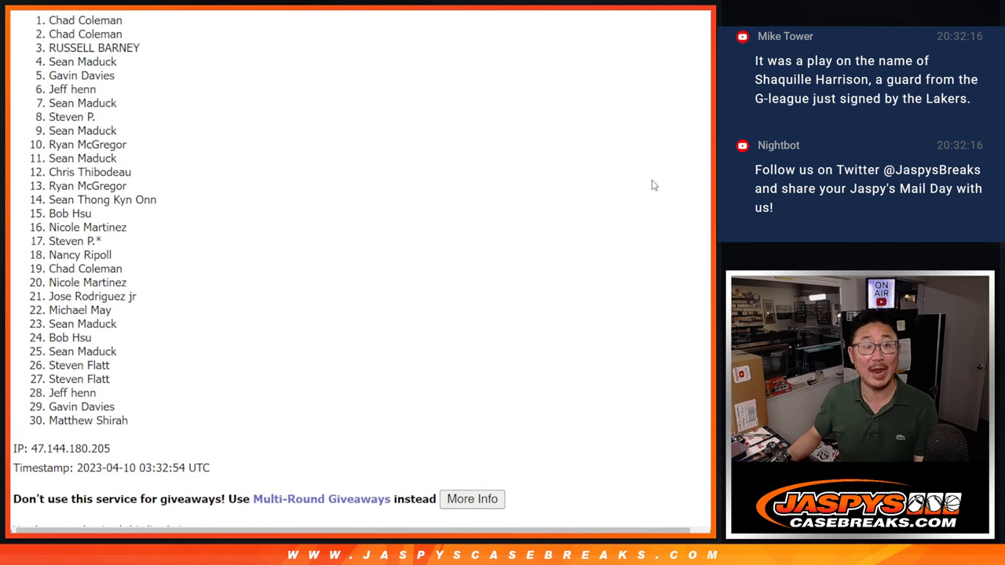
{"action": "double_click", "coordinate": [85, 29]}
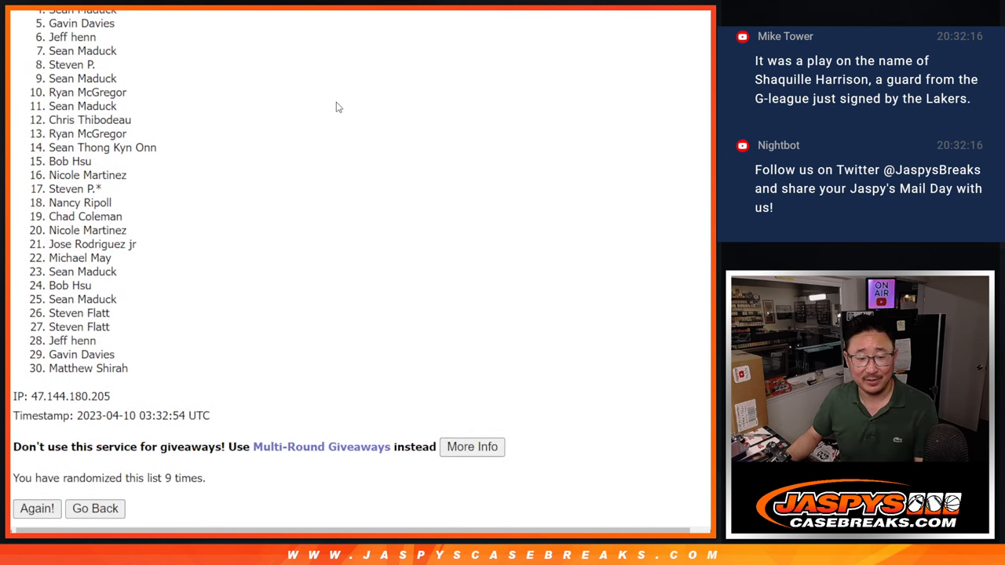
{"action": "left_click", "coordinate": [38, 508]}
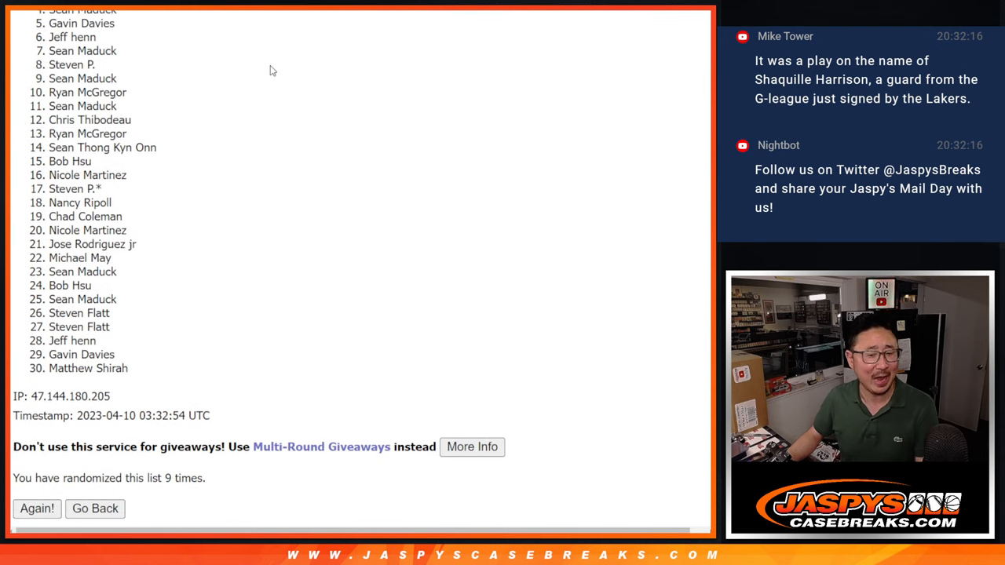
{"action": "left_click", "coordinate": [38, 508]}
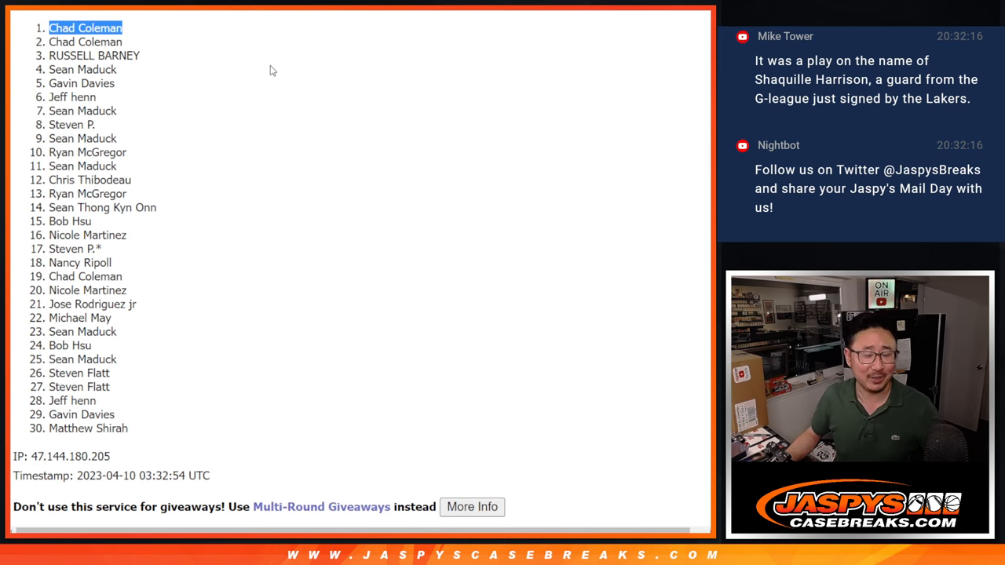